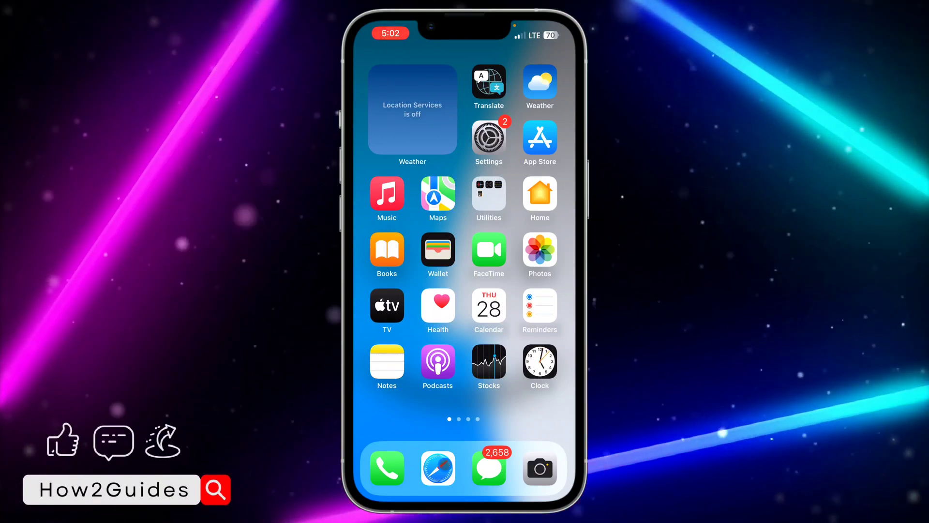
# Check Safari's tab groups before changing any restrictions
pyautogui.click(438, 468)
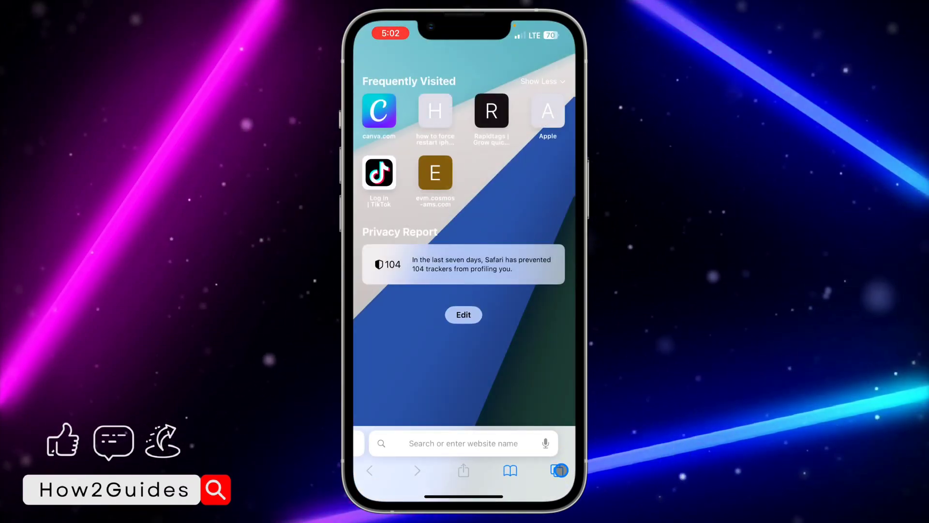
pyautogui.click(557, 470)
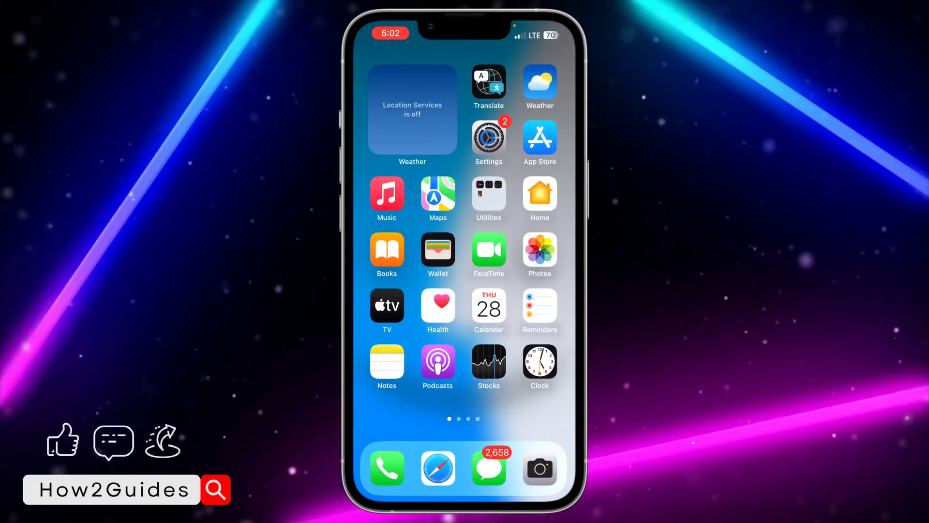
# Visit General in Settings and return to the main Settings list
pyautogui.click(488, 136)
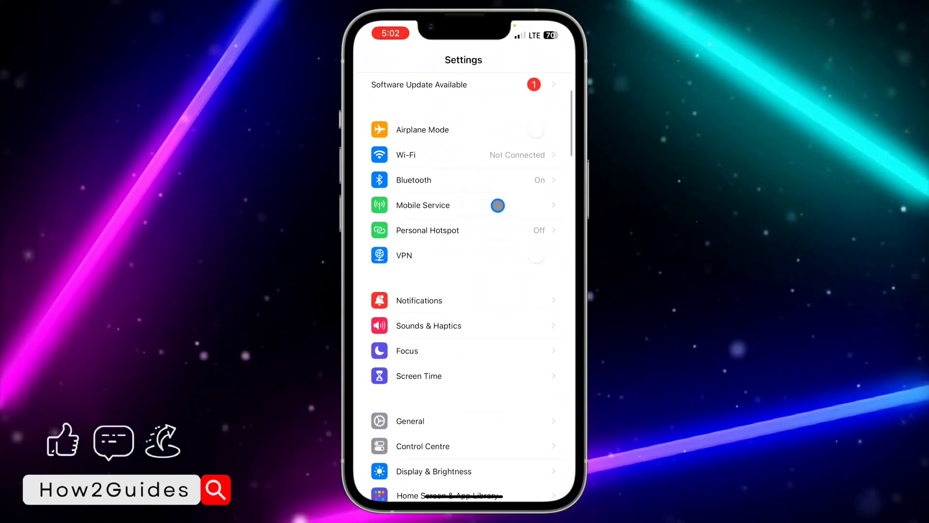
pyautogui.click(410, 421)
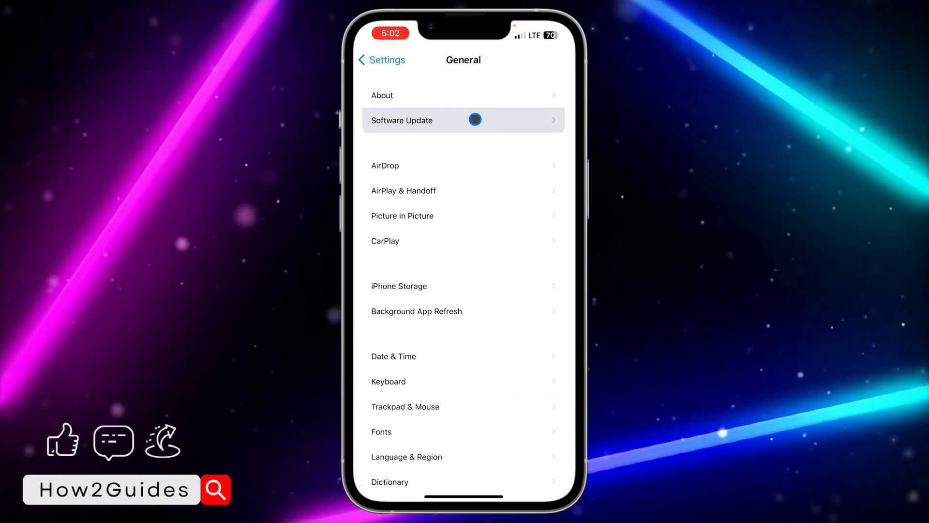
pyautogui.click(402, 120)
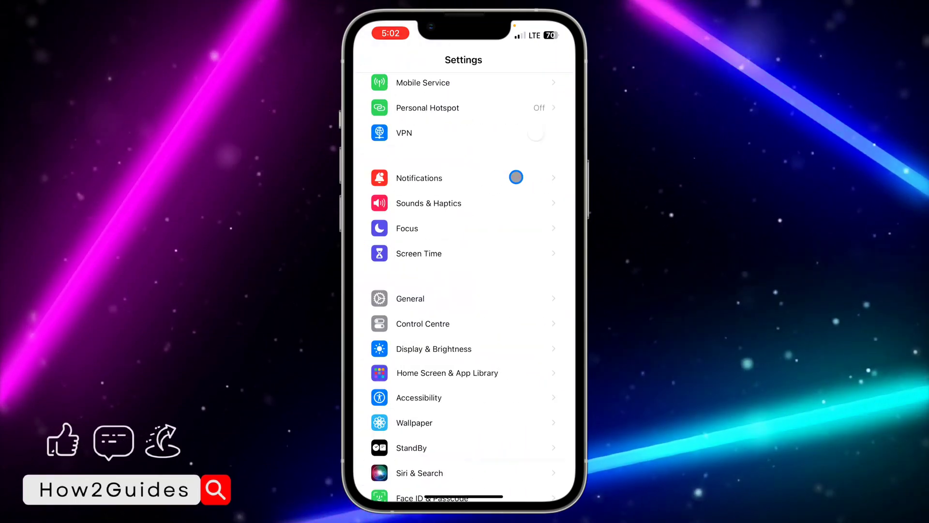
# Turn off Content & Privacy Restrictions under Screen Time and return to the home screen
pyautogui.scroll(-3)
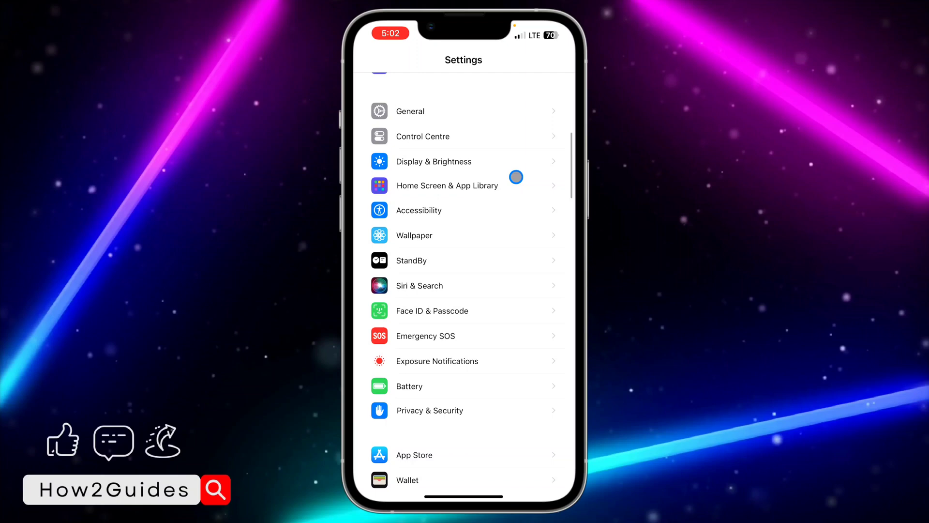
pyautogui.scroll(-3)
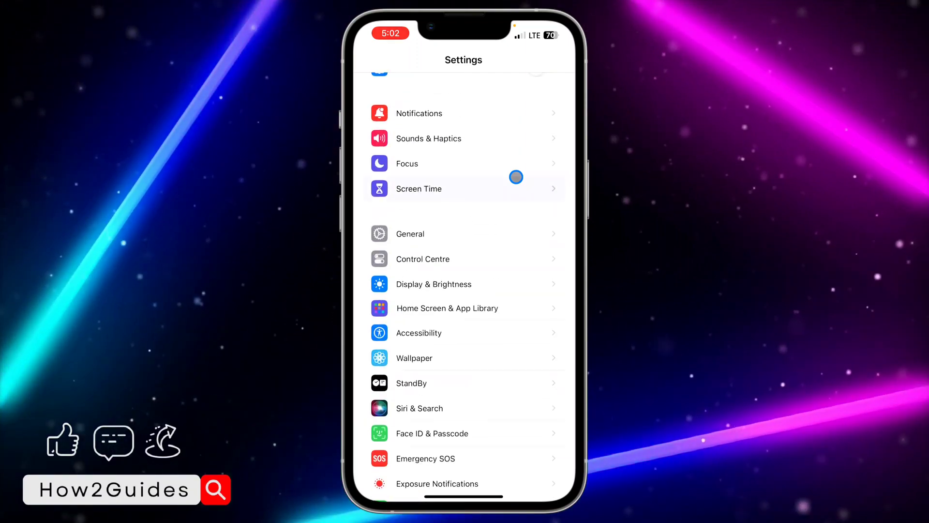
pyautogui.click(418, 188)
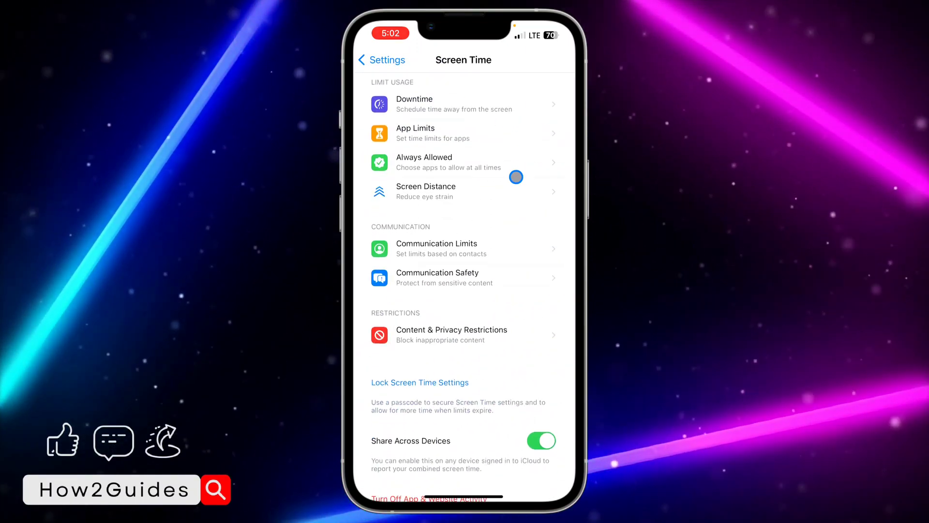
pyautogui.click(464, 334)
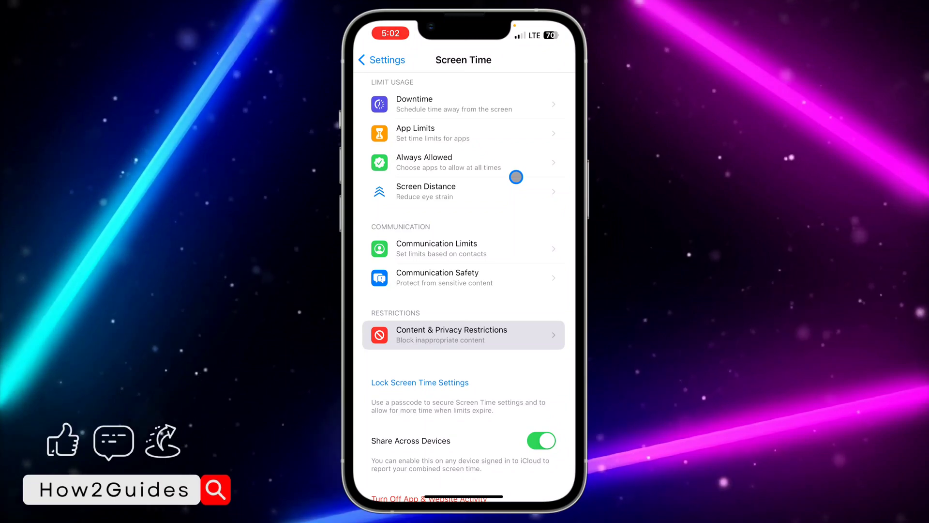
pyautogui.click(464, 334)
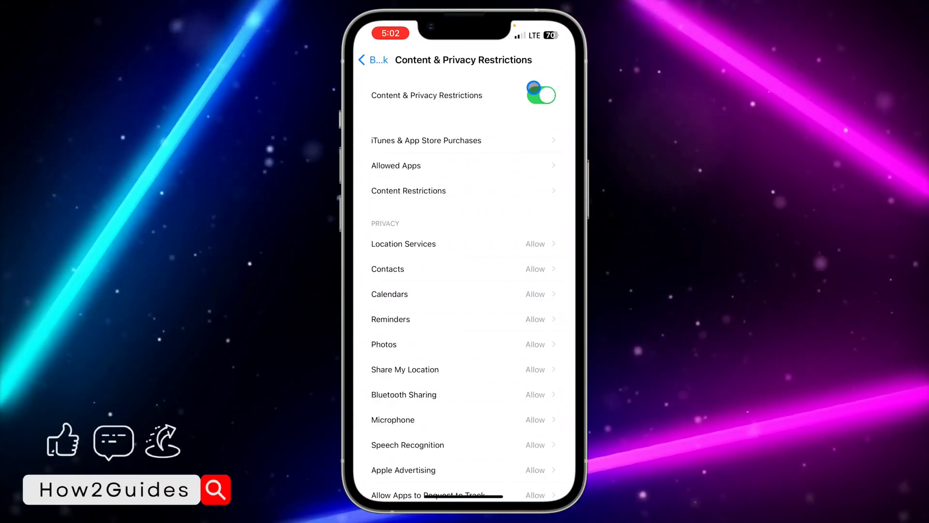
pyautogui.click(540, 94)
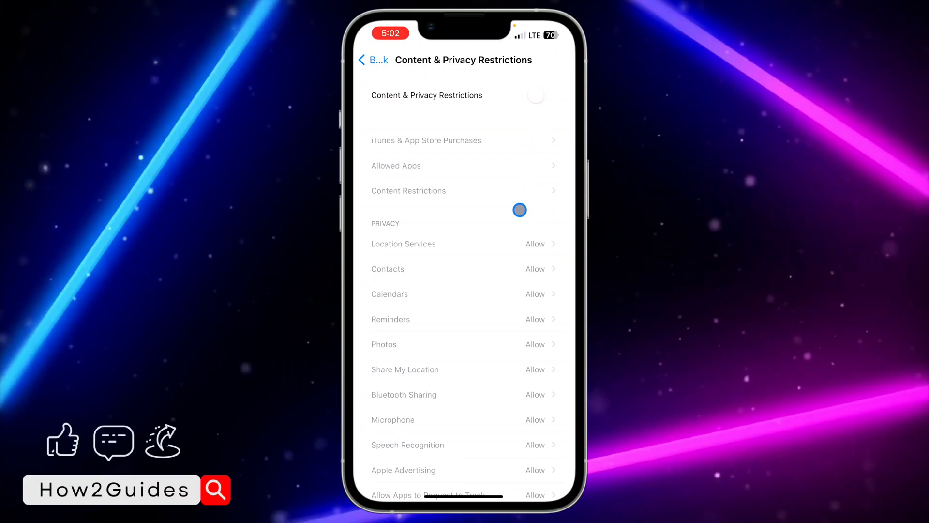
pyautogui.click(371, 59)
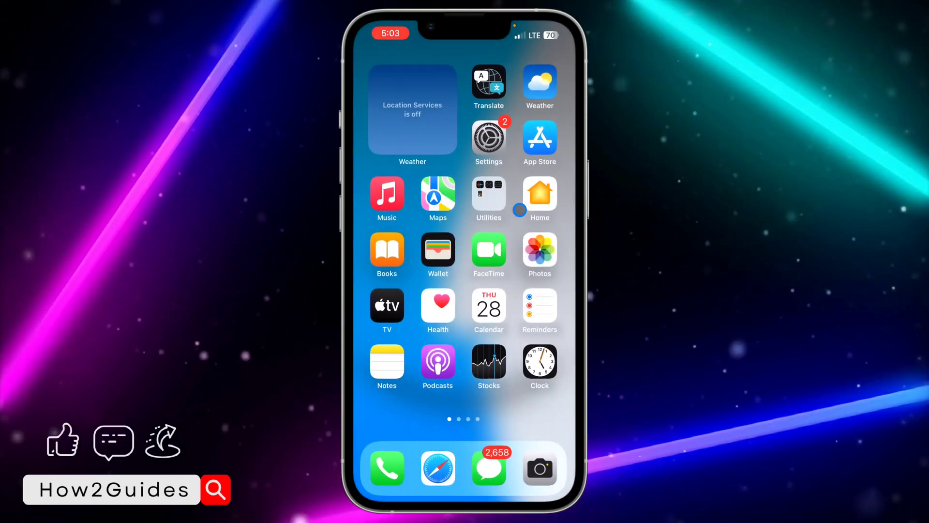
# Switch Safari to the Private tab group, back to the regular 5 Tabs, then go home
pyautogui.click(438, 468)
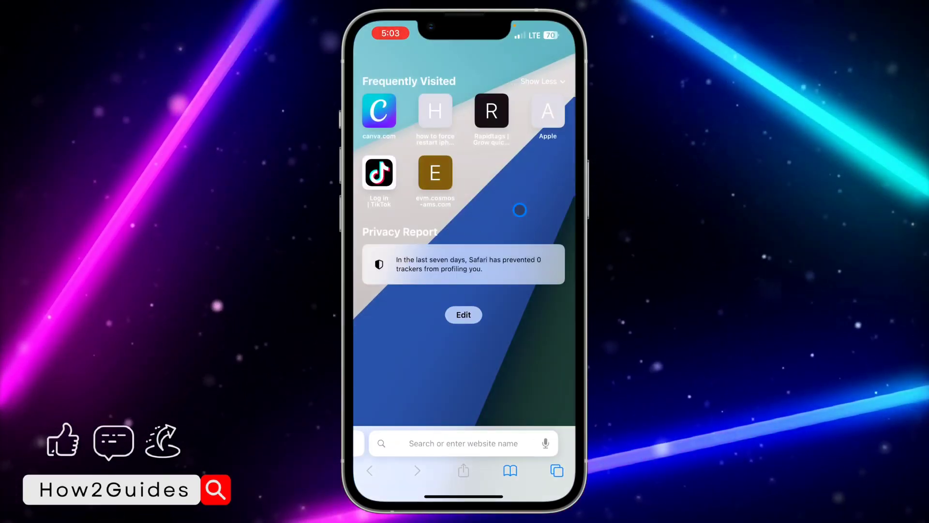
pyautogui.click(555, 472)
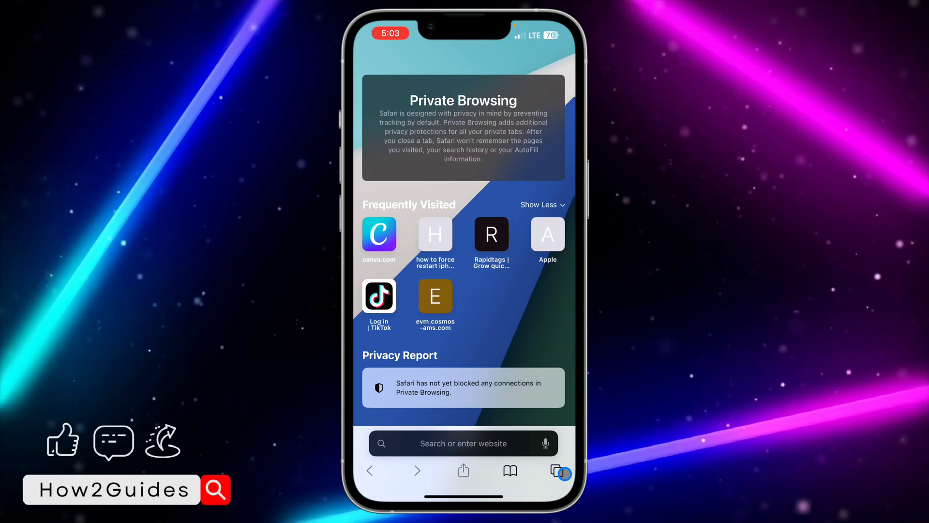
pyautogui.click(559, 473)
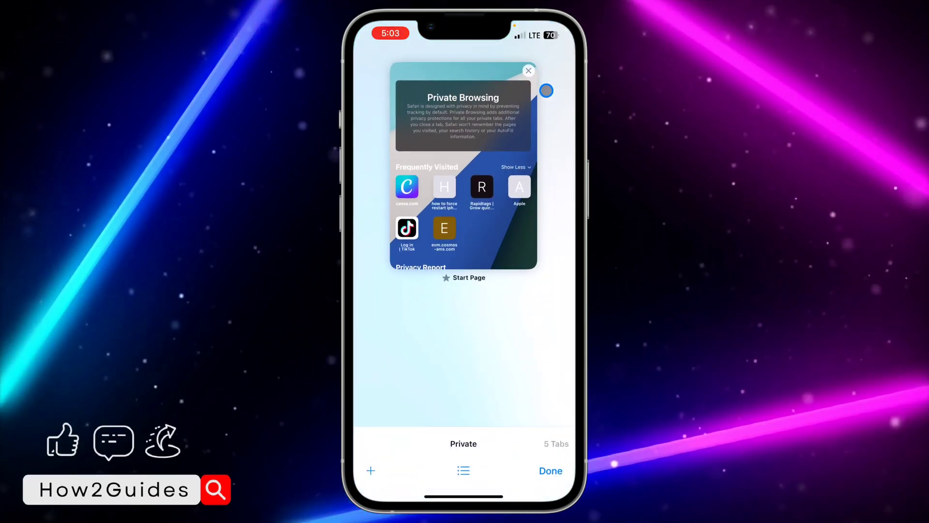
pyautogui.click(528, 71)
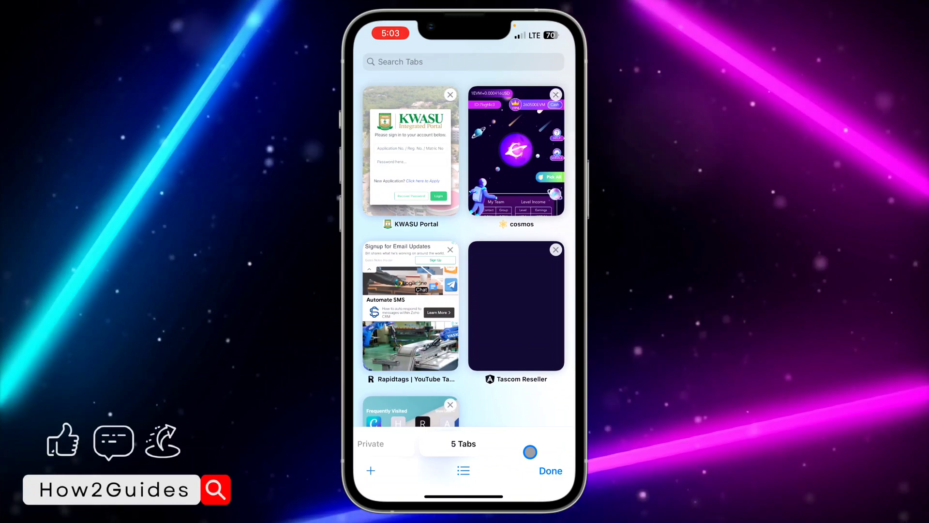
pyautogui.click(550, 471)
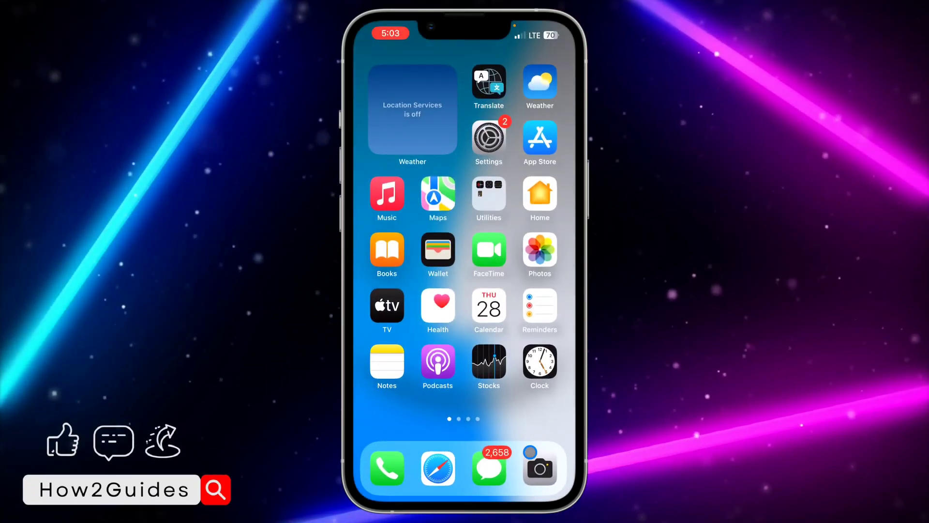
# Scroll Safari's settings to Privacy & Security showing Require Face ID for Private Browsing
pyautogui.click(488, 143)
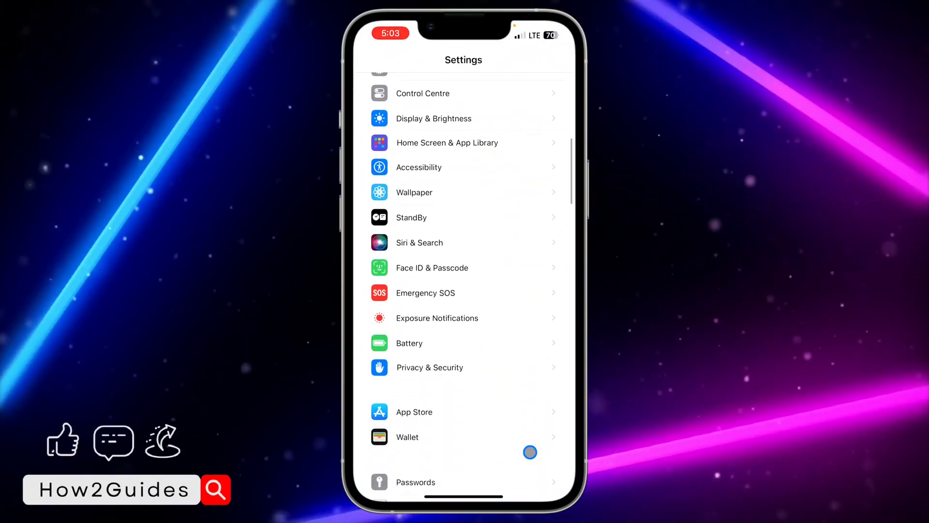
pyautogui.scroll(-3)
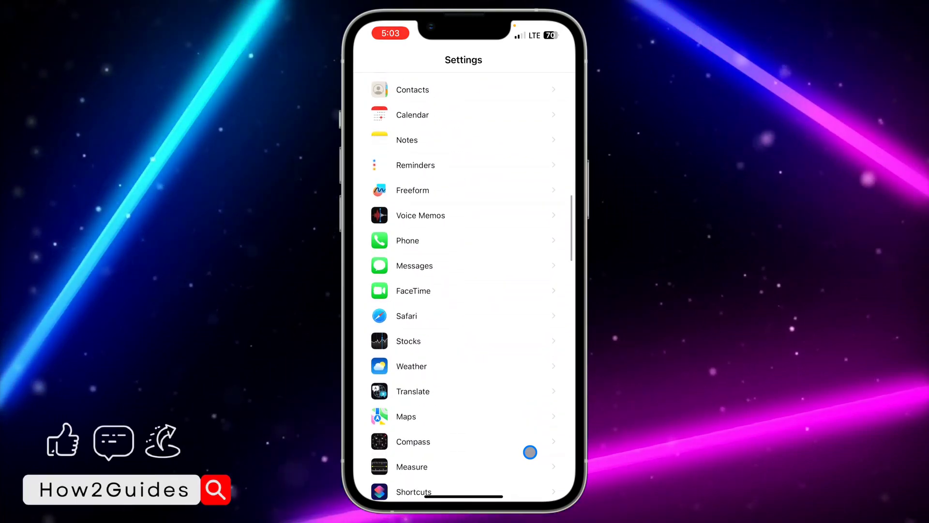
pyautogui.click(407, 315)
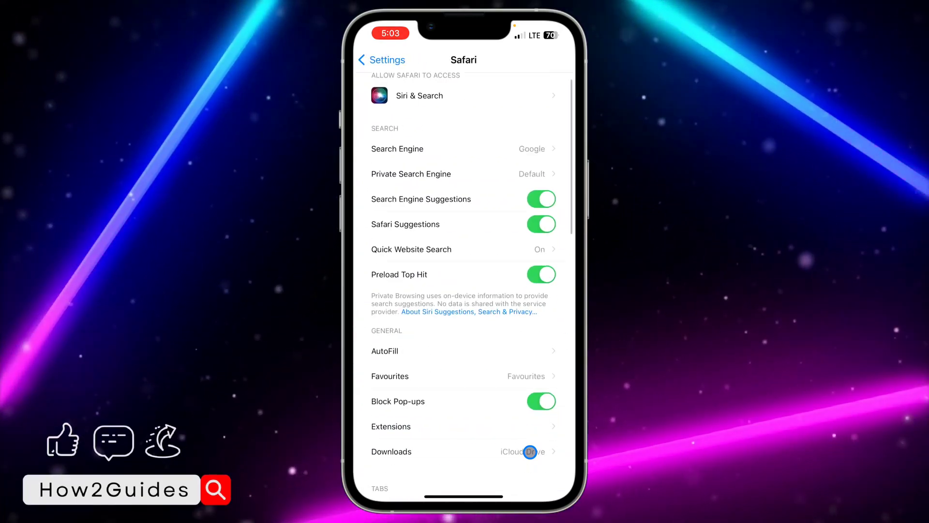
pyautogui.scroll(-3)
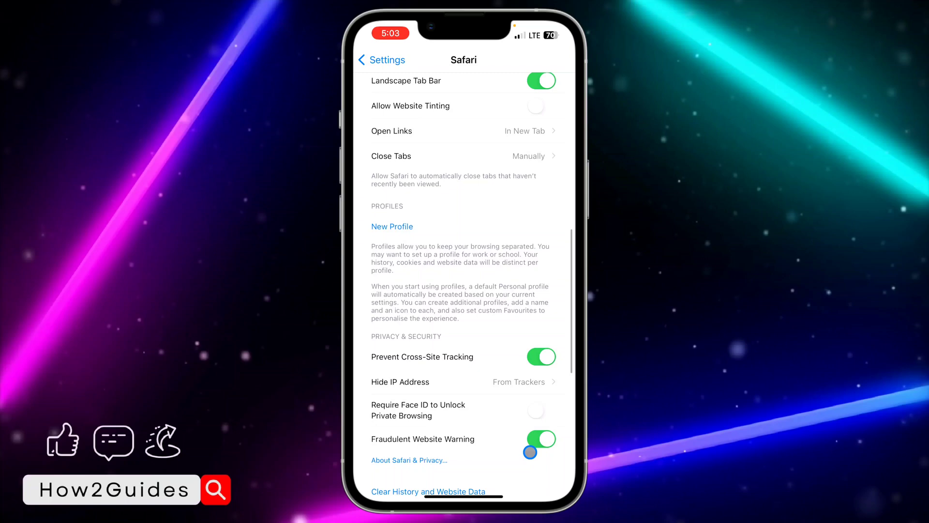
pyautogui.scroll(-3)
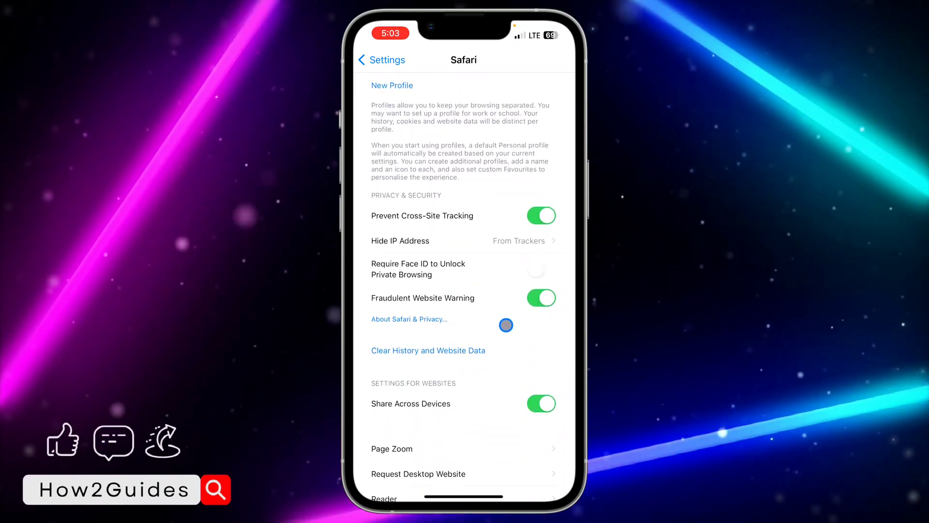
# Bring up Safari's Private tab group with no open tabs
pyautogui.click(382, 59)
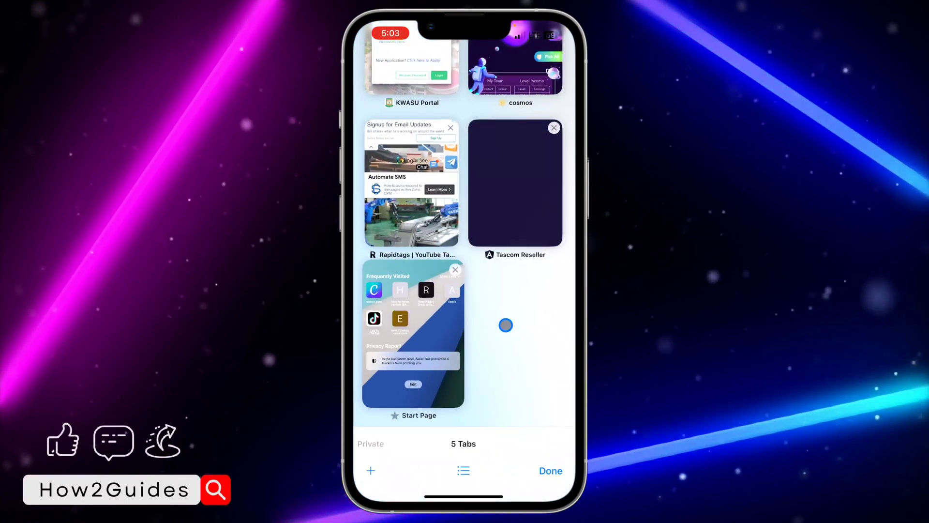
pyautogui.click(371, 443)
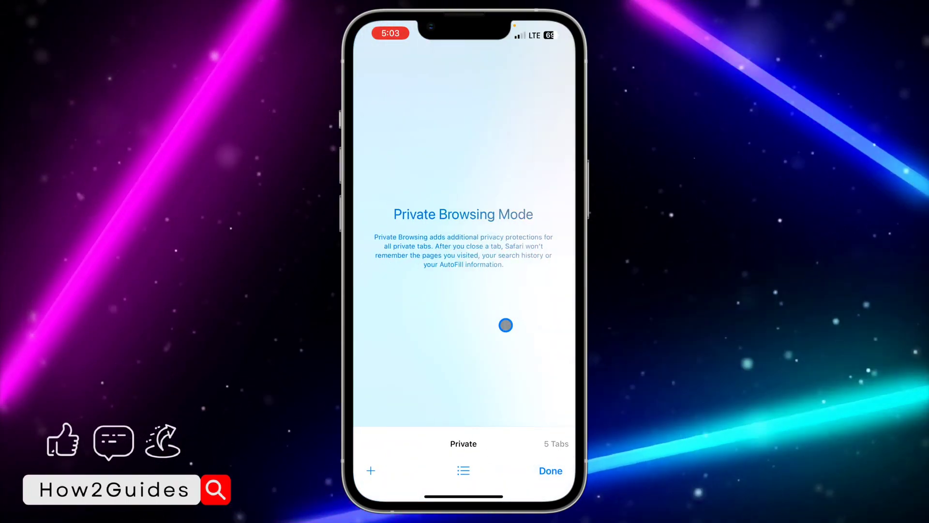